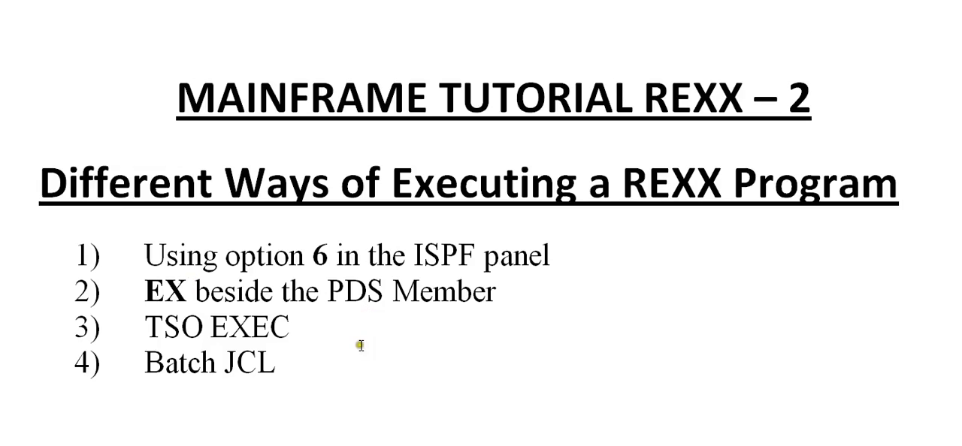
Highlight the first execution method on the slide, save member ADD, and exit to the Primary Option Menu.
{"action": "left_click_drag", "start_coordinate": [144, 256], "coordinate": [484, 256]}
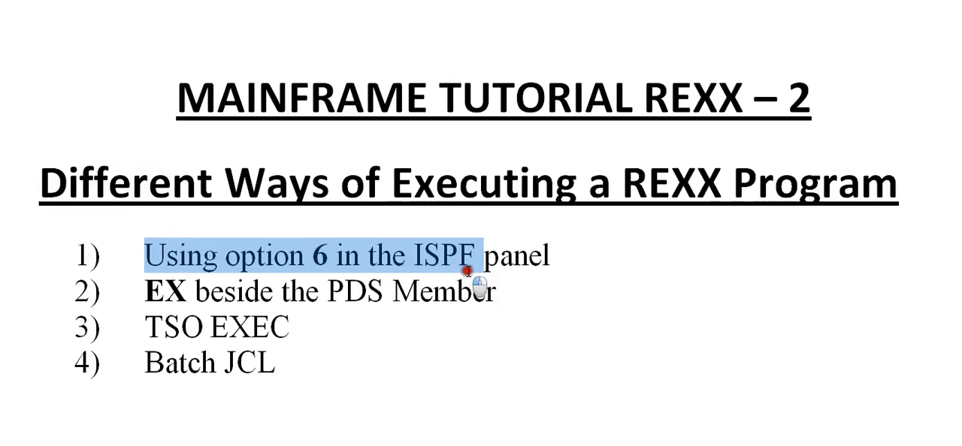
{"action": "left_click_drag", "start_coordinate": [481, 255], "coordinate": [548, 256]}
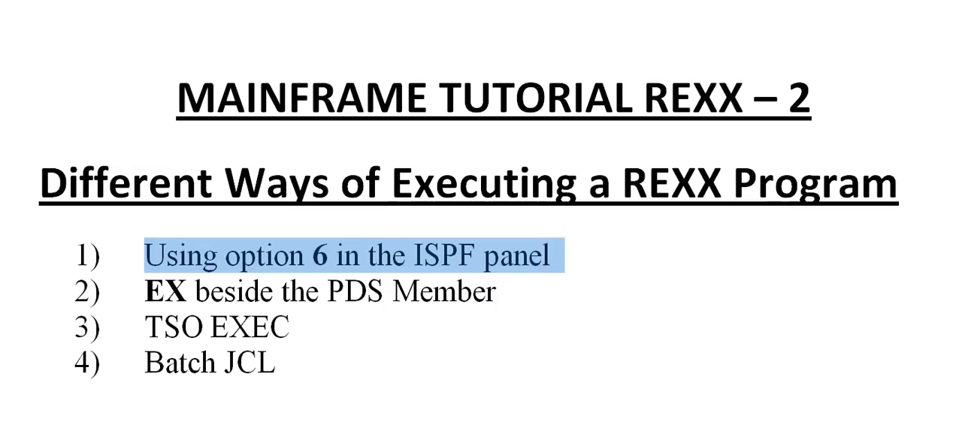
{"action": "mouse_move", "coordinate": [147, 293]}
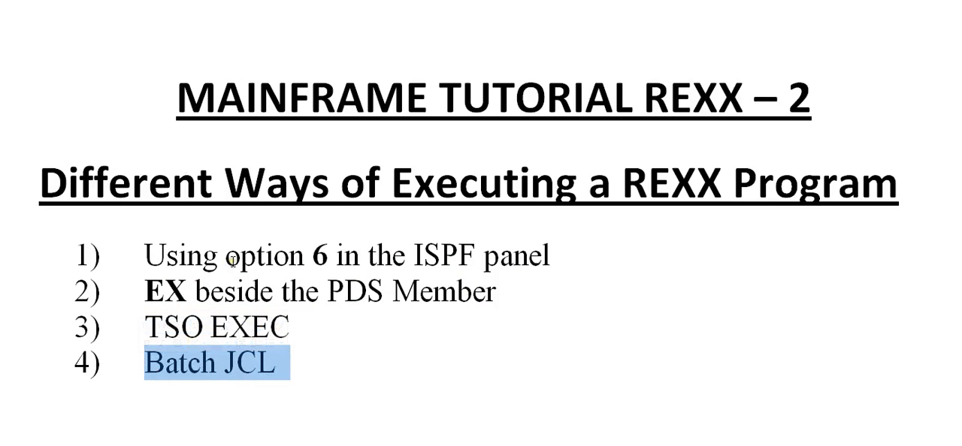
{"action": "mouse_move", "coordinate": [325, 263]}
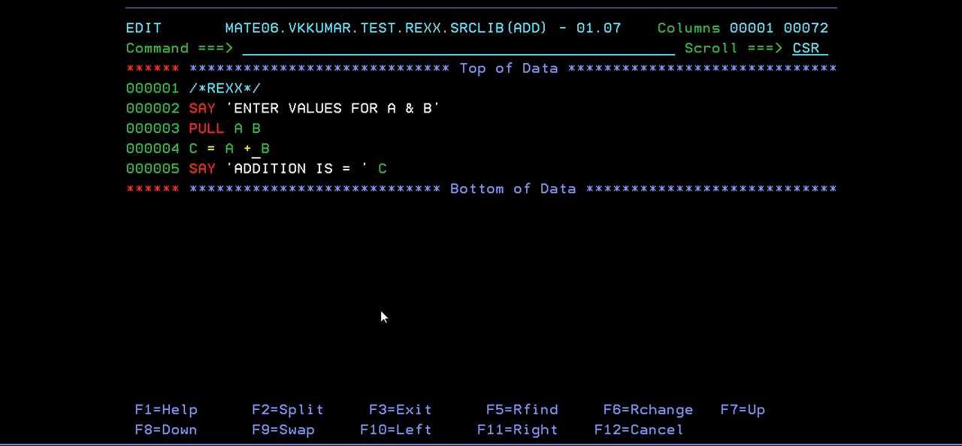
{"action": "key", "text": "Enter"}
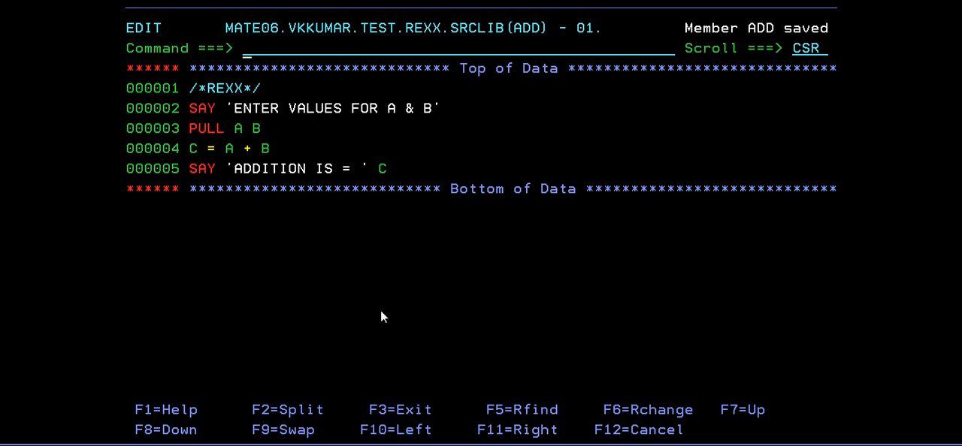
{"action": "key", "text": "F3"}
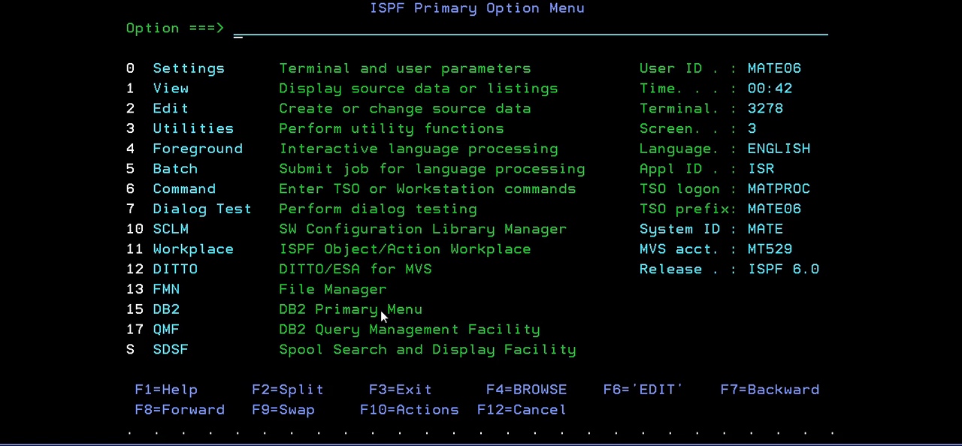
In option 6, run EXEC 'MATE06.VKKUMAR.TEST.REXX.SRCLIB(ADD)' and enter 10 and 20.
{"action": "type", "text": "6"}
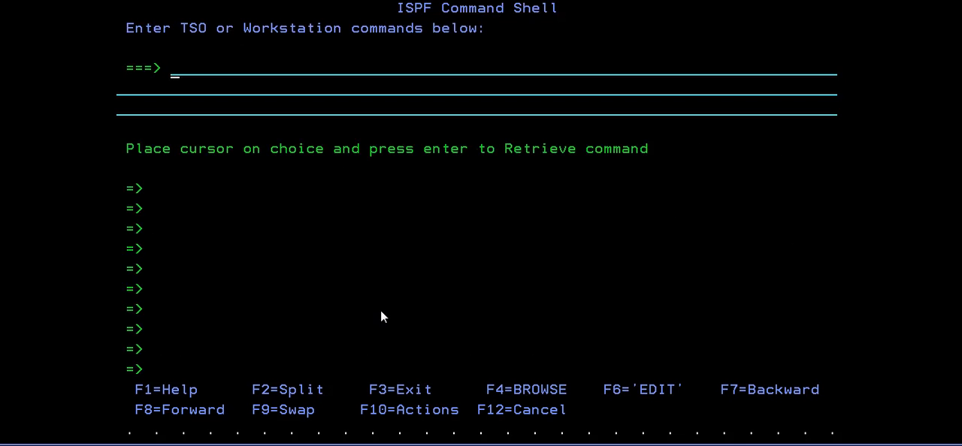
{"action": "type", "text": "EXEC"}
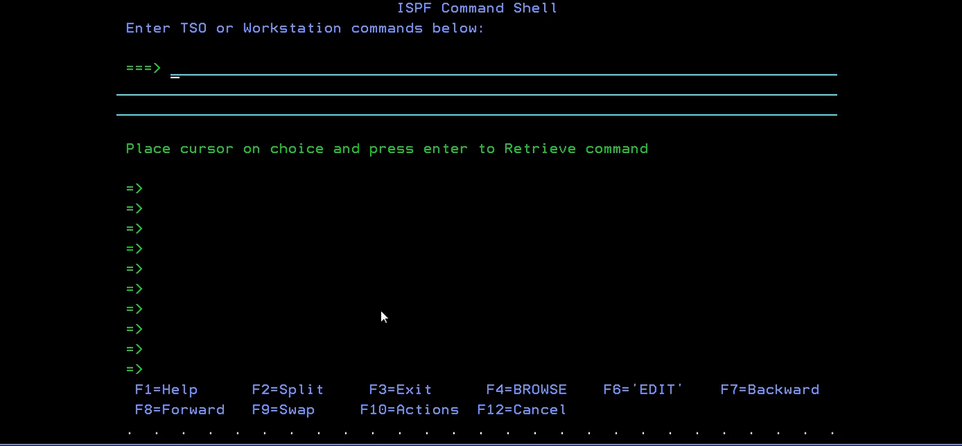
{"action": "type", "text": "EXEC 'MATE06.VKKUMAR.TEST.REXX.SRCLIB(ADD"}
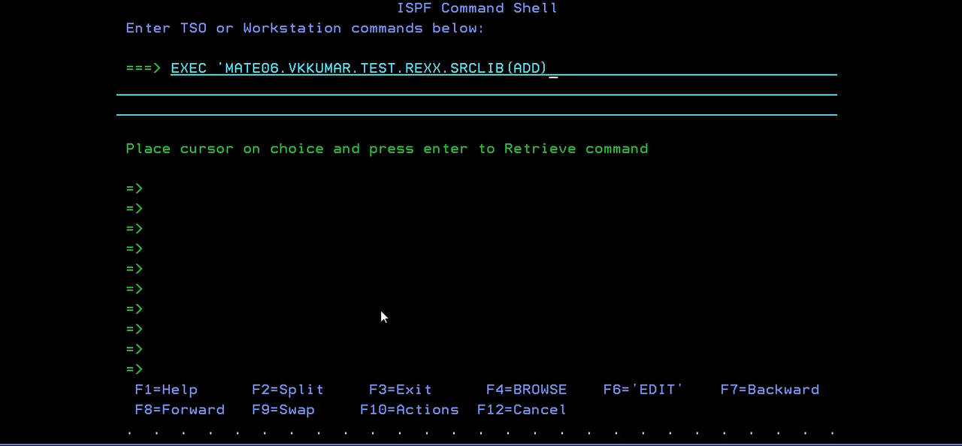
{"action": "key", "text": "Enter"}
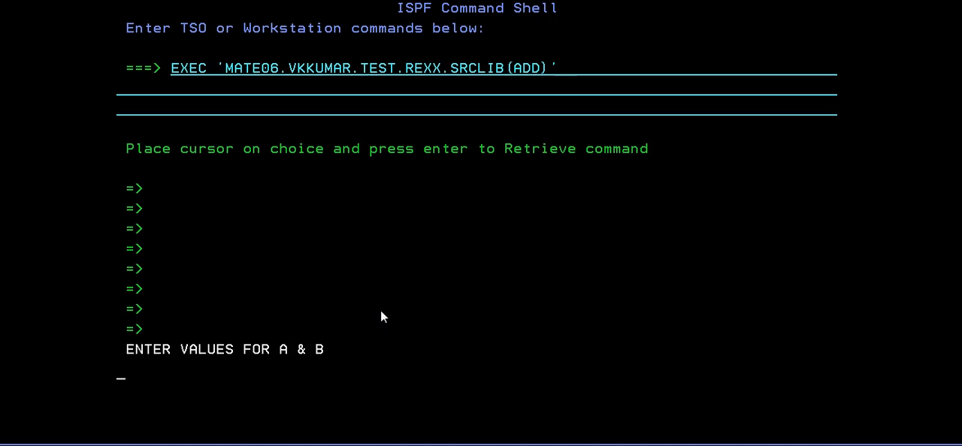
{"action": "type", "text": "10"}
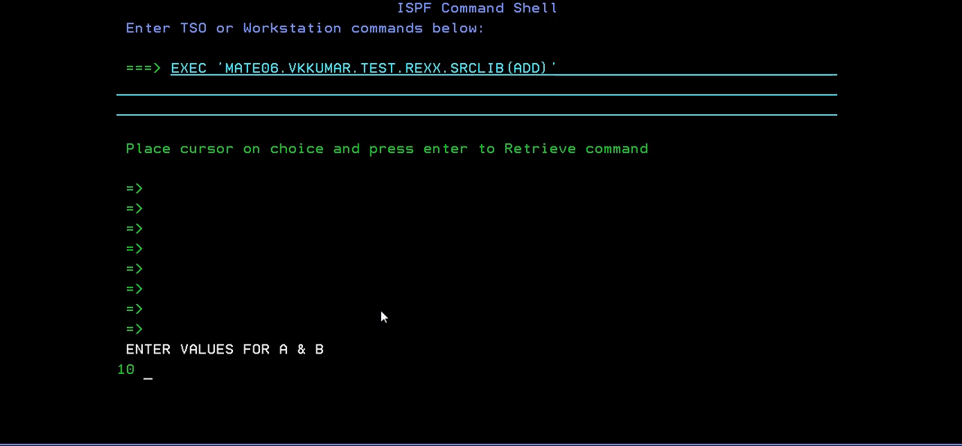
{"action": "type", "text": "20"}
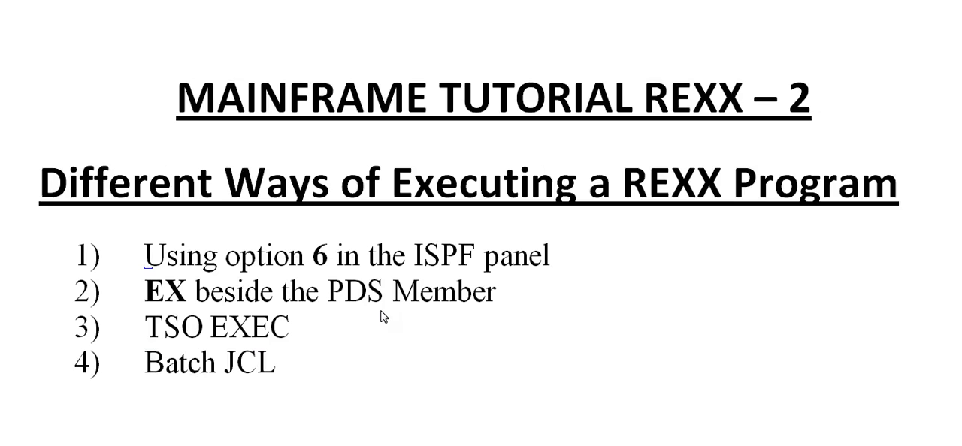
{"action": "left_click_drag", "start_coordinate": [144, 256], "coordinate": [477, 255]}
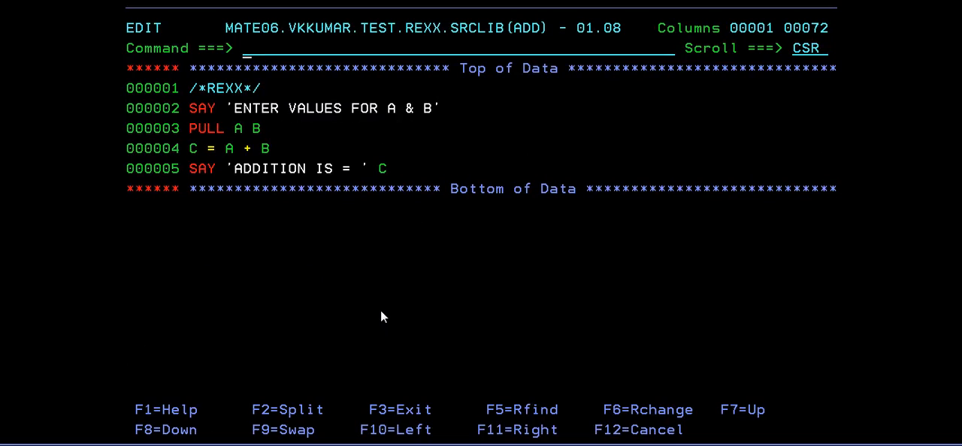
Run ADD with EX from the REXX library member list, supplying 50 and 100.
{"action": "key", "text": "F3"}
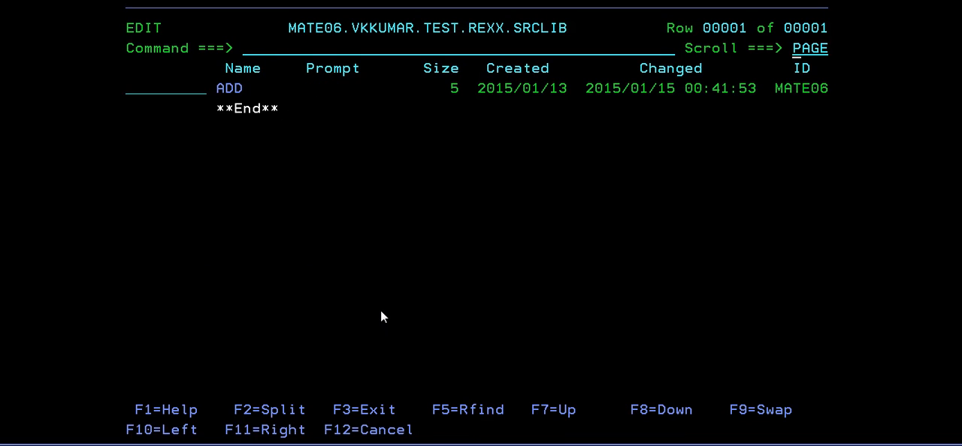
{"action": "type", "text": "E"}
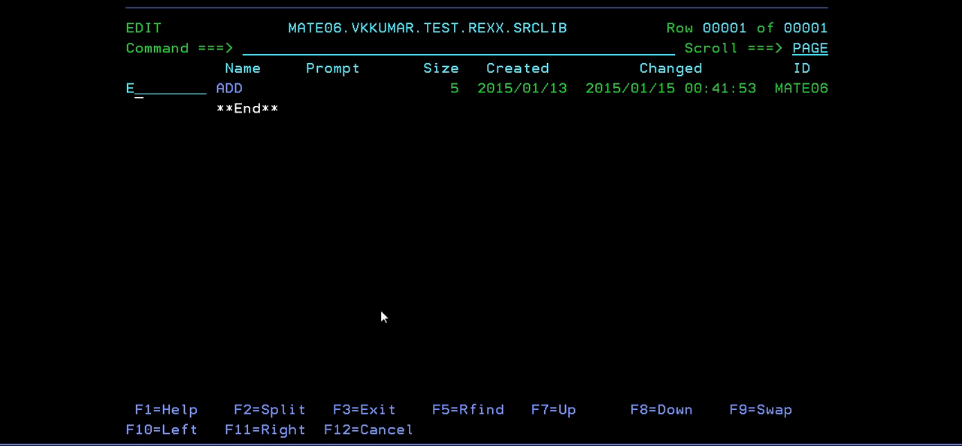
{"action": "type", "text": "X"}
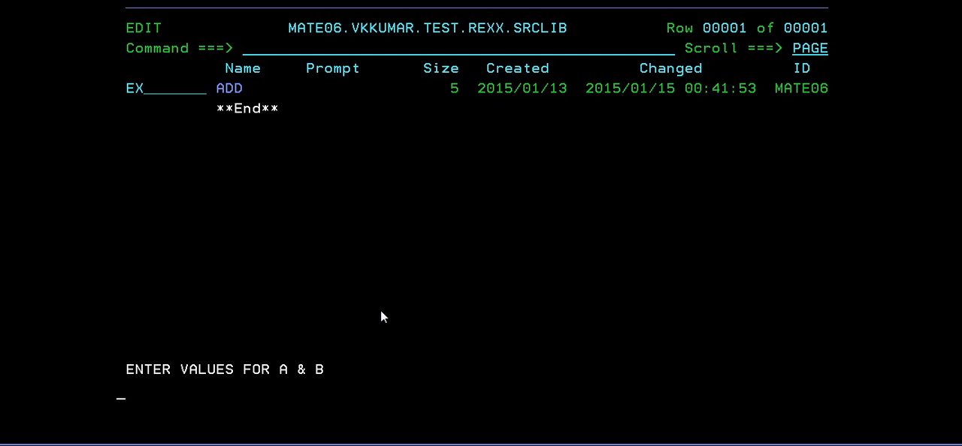
{"action": "type", "text": "50"}
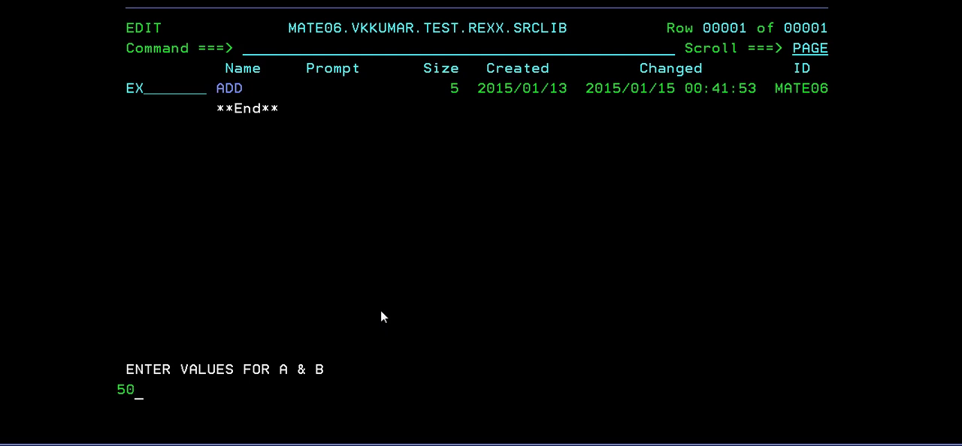
{"action": "type", "text": "100"}
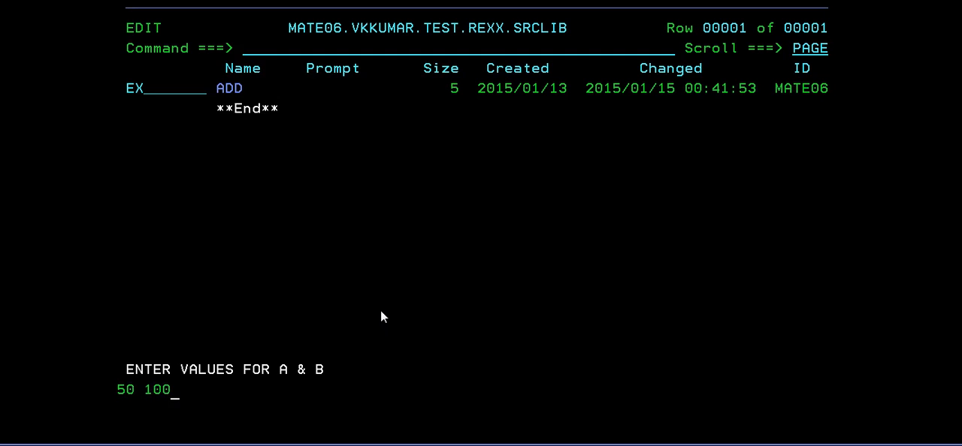
{"action": "key", "text": "enter"}
{"action": "type", "text": "T"}
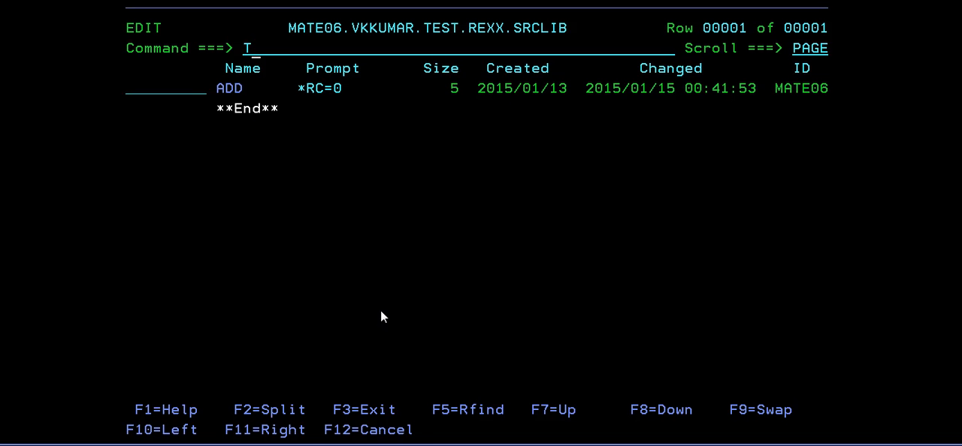
{"action": "type", "text": "SO"}
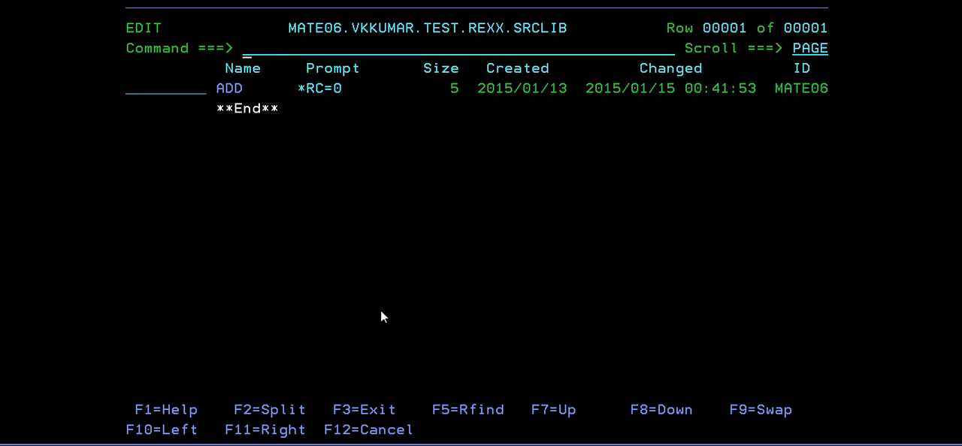
{"action": "type", "text": "TSO EX"}
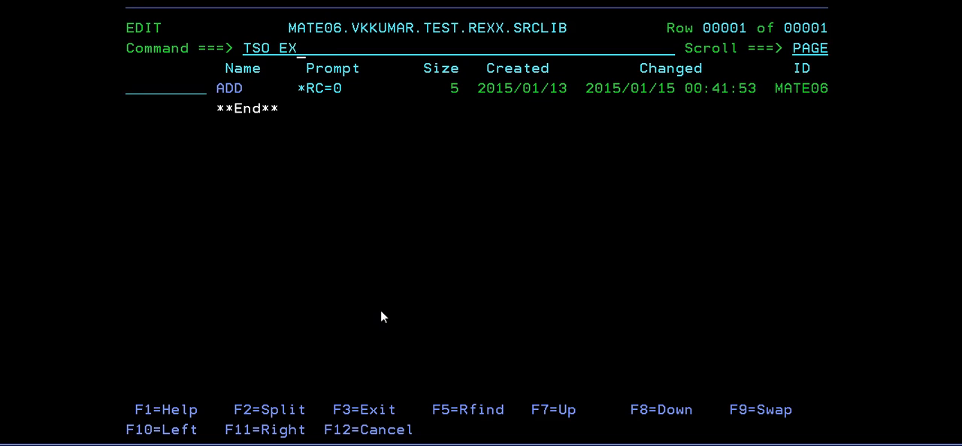
{"action": "type", "text": "EC"}
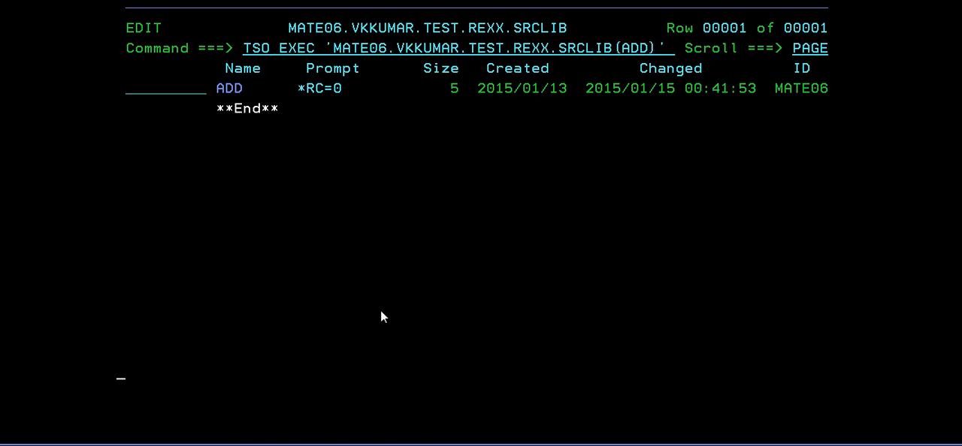
{"action": "key", "text": "Enter"}
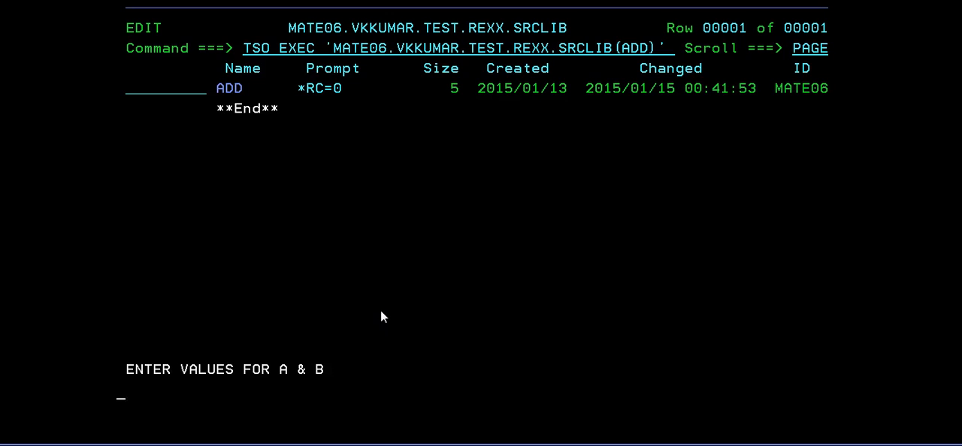
{"action": "type", "text": "789"}
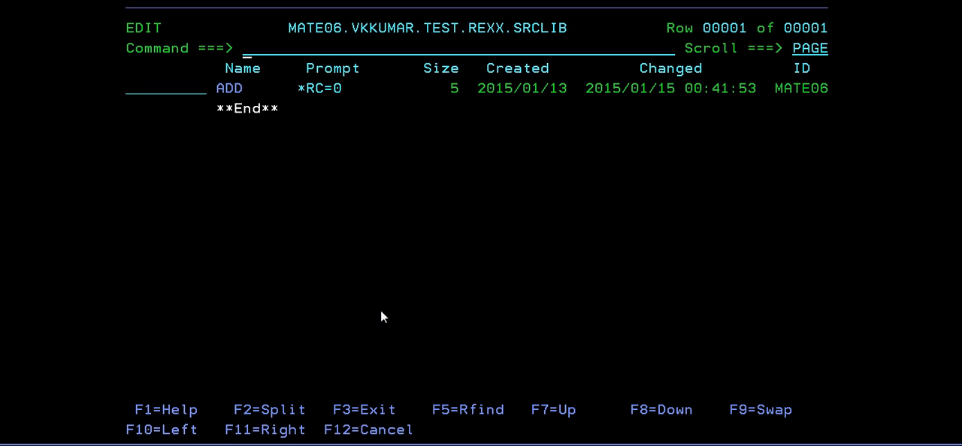
Run TSO EXEC of ADD from the Primary Option Menu with 50 and 98, yielding 148.
{"action": "type", "text": "START"}
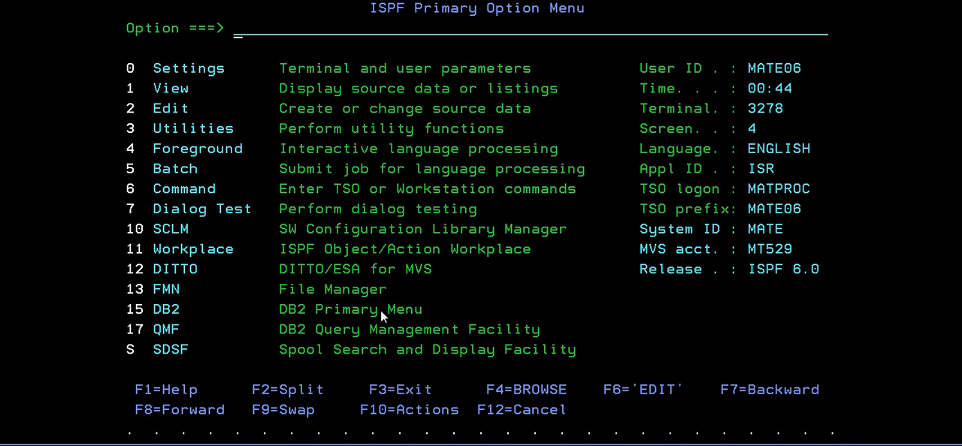
{"action": "type", "text": "REXX.SRCLIB(ADD)'"}
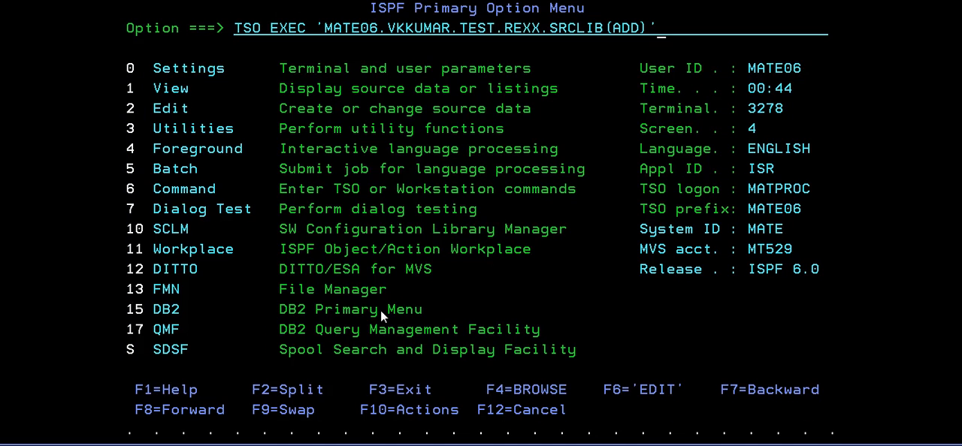
{"action": "key", "text": "Enter"}
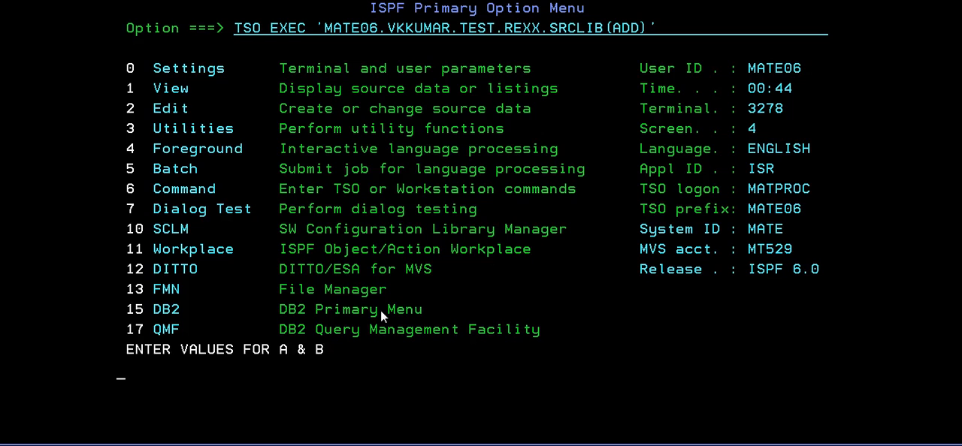
{"action": "type", "text": "50 98"}
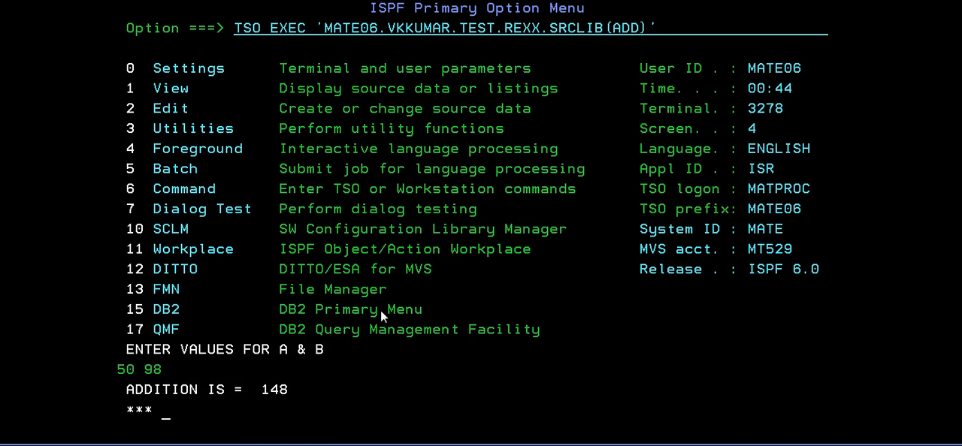
{"action": "key", "text": "Enter"}
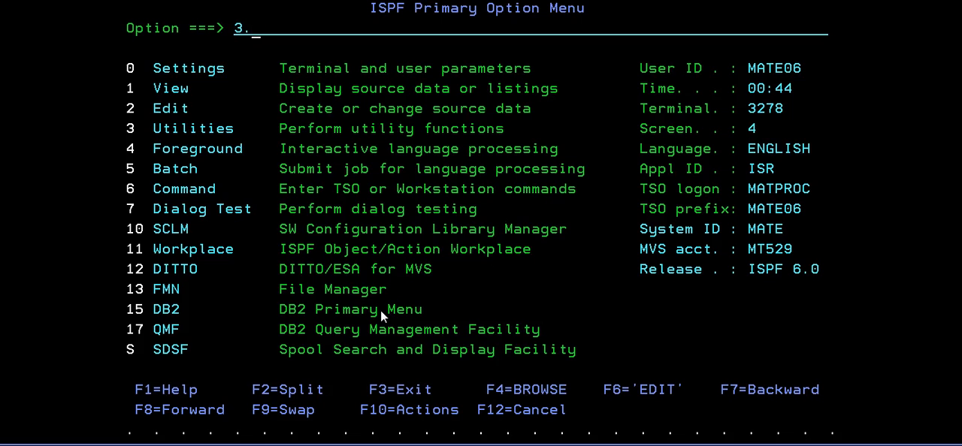
Open the MATE06.VKKUMAR.TEST.JCLLIB member list and locate members starting with RUN.
{"action": "key", "text": "Enter"}
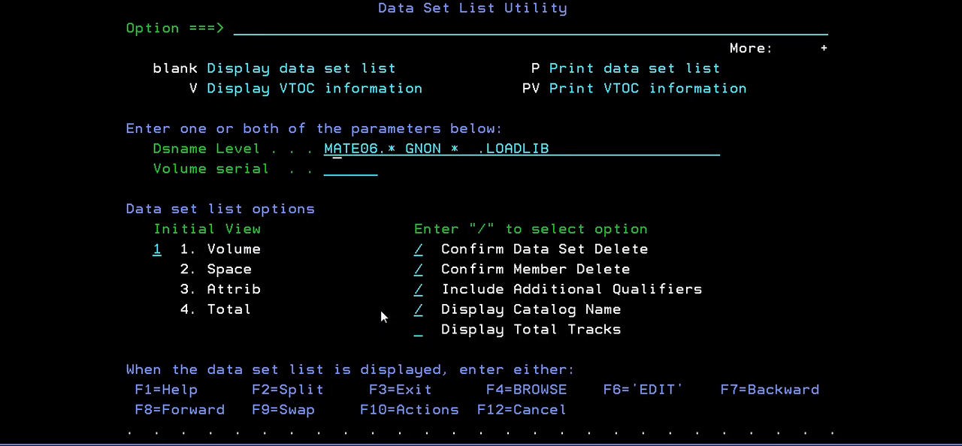
{"action": "key", "text": "F3"}
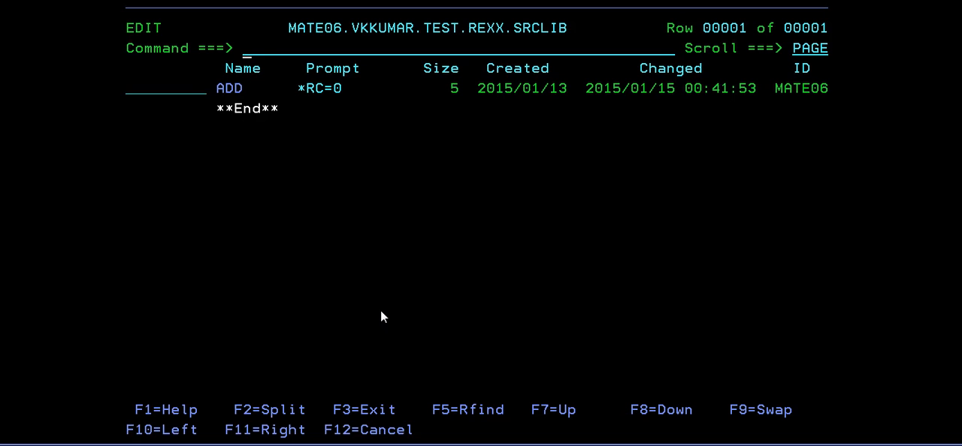
{"action": "key", "text": "F3"}
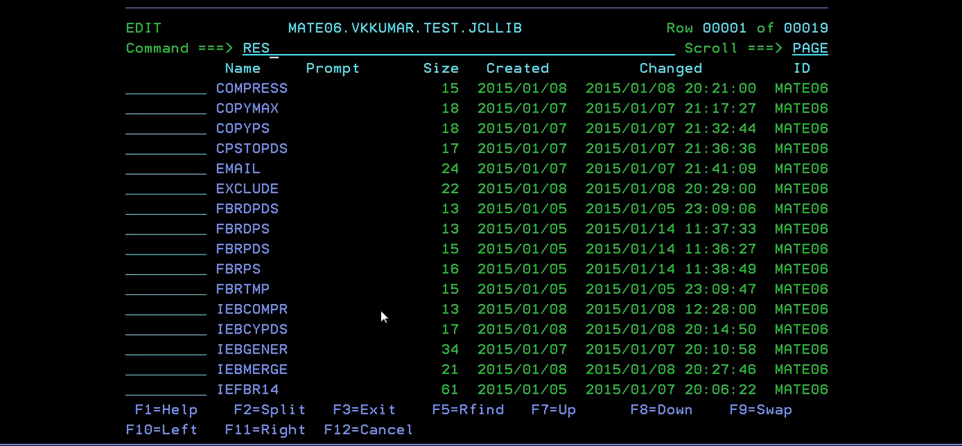
{"action": "type", "text": "L RUN"}
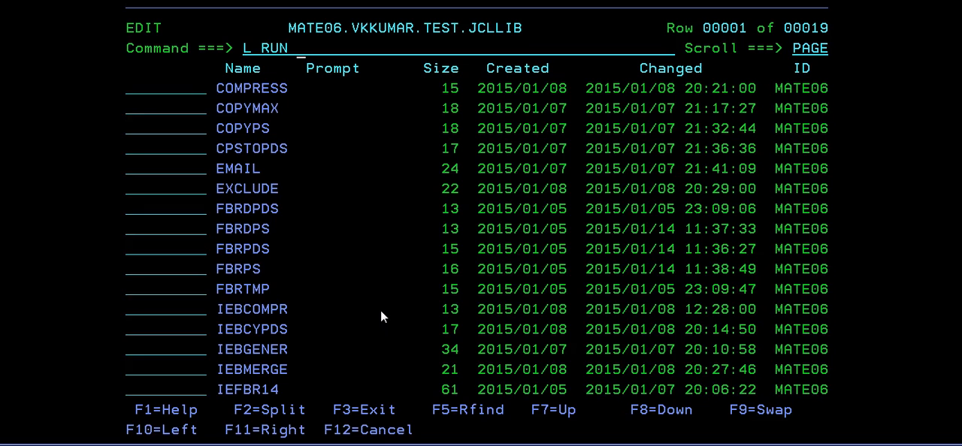
{"action": "key", "text": "Enter"}
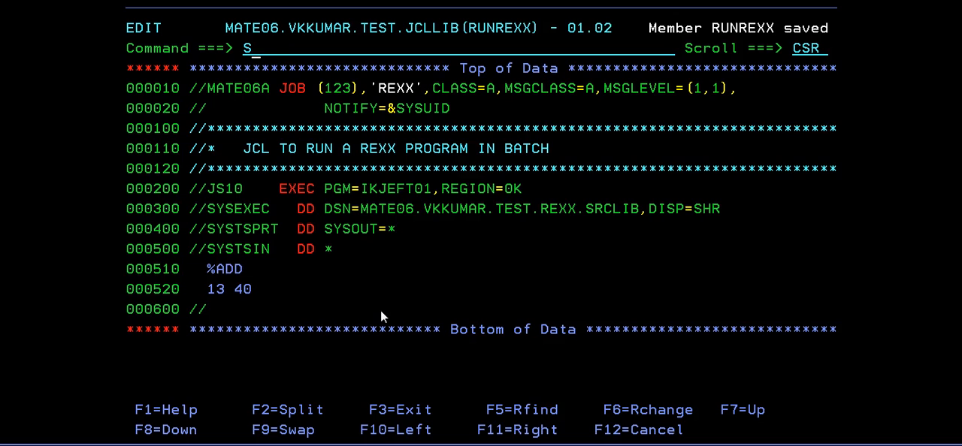
Submit the RUNREXX batch job that runs ADD with 13 and 40.
{"action": "type", "text": "UB"}
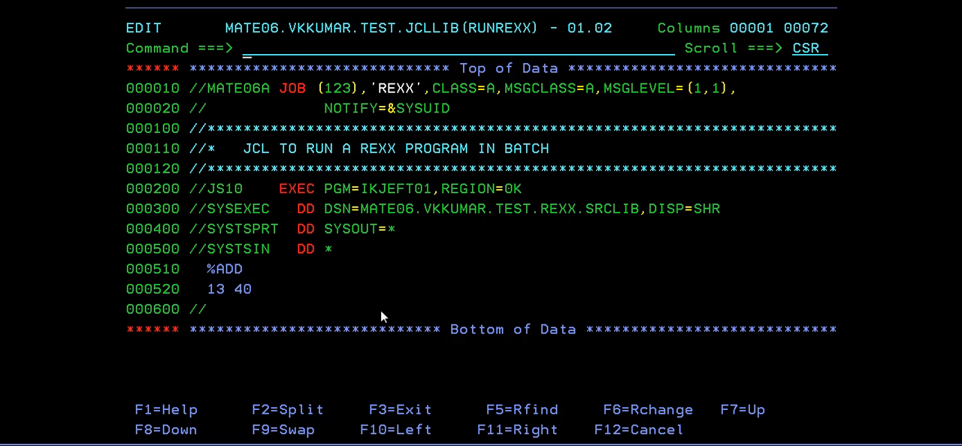
{"action": "type", "text": "START S;ST"}
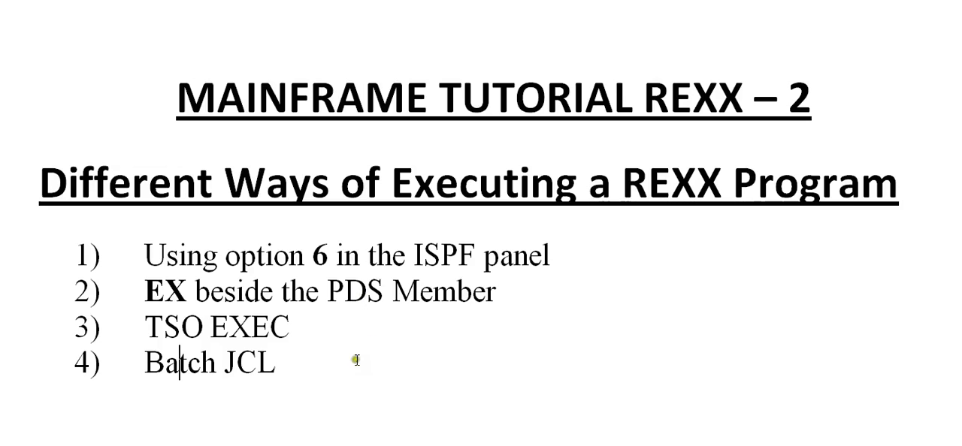
{"action": "left_click", "coordinate": [277, 366]}
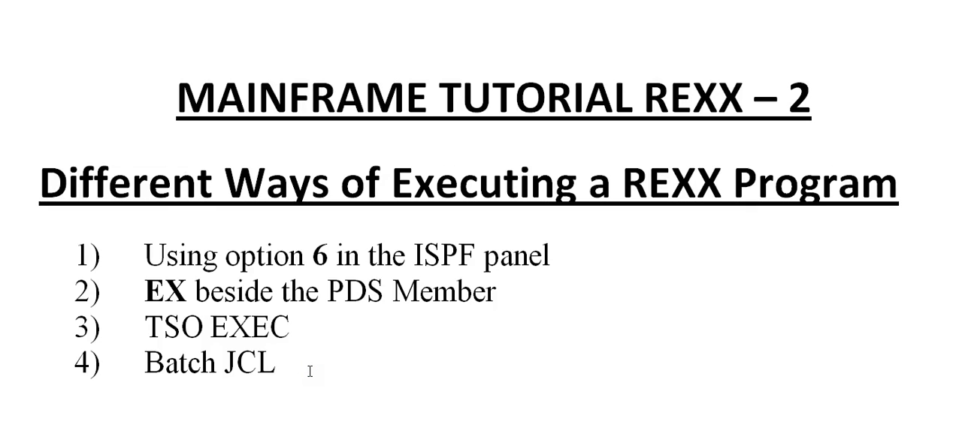
{"action": "left_click", "coordinate": [275, 365]}
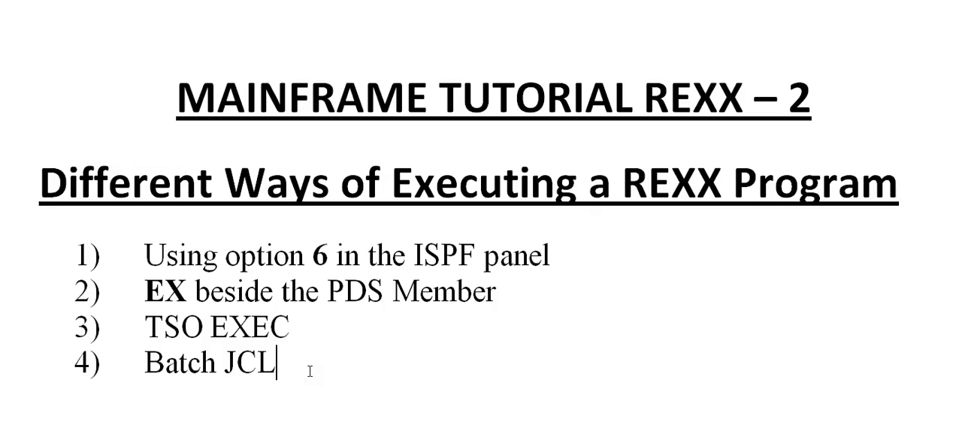